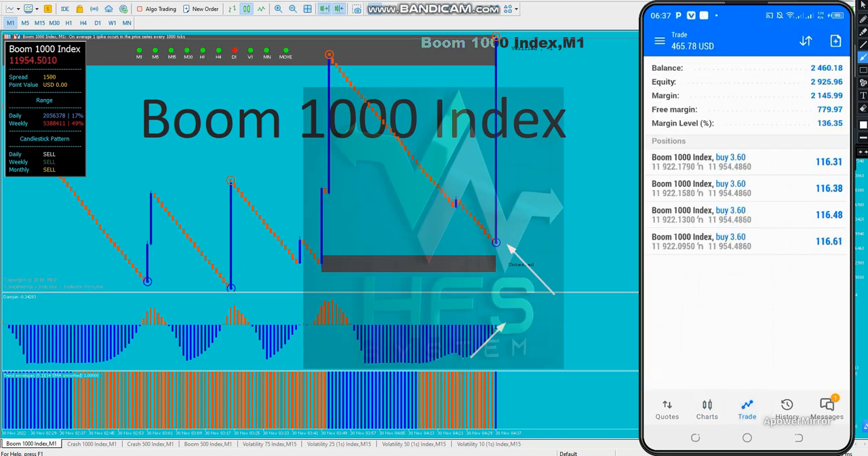
Switch from the Trade positions list to the Boom 1000 Index M1 chart.
left_click(707, 406)
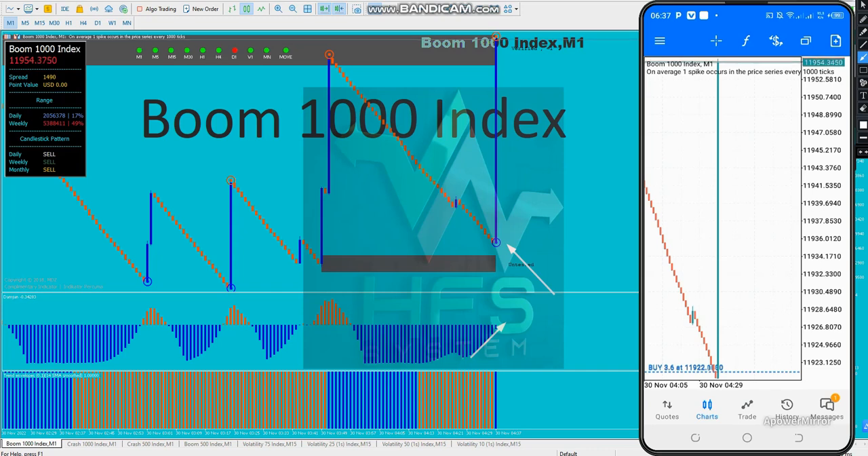